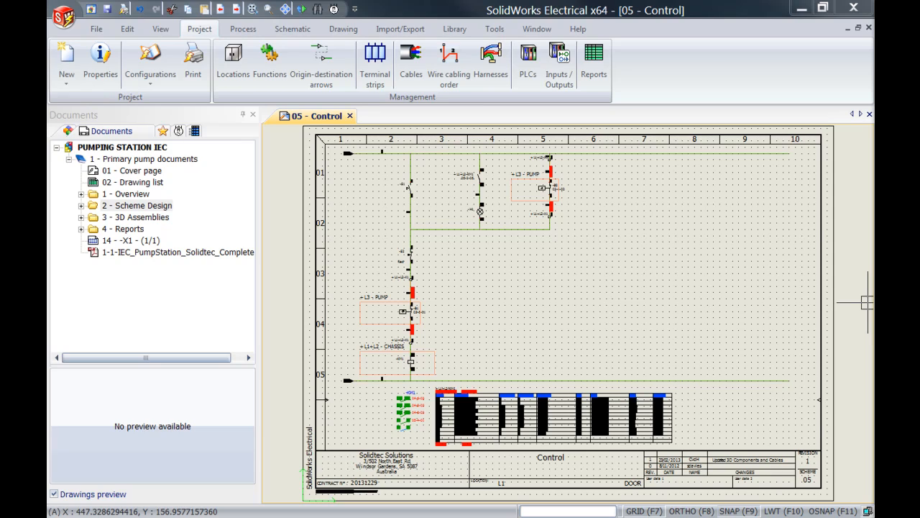
mouse_move(791, 82)
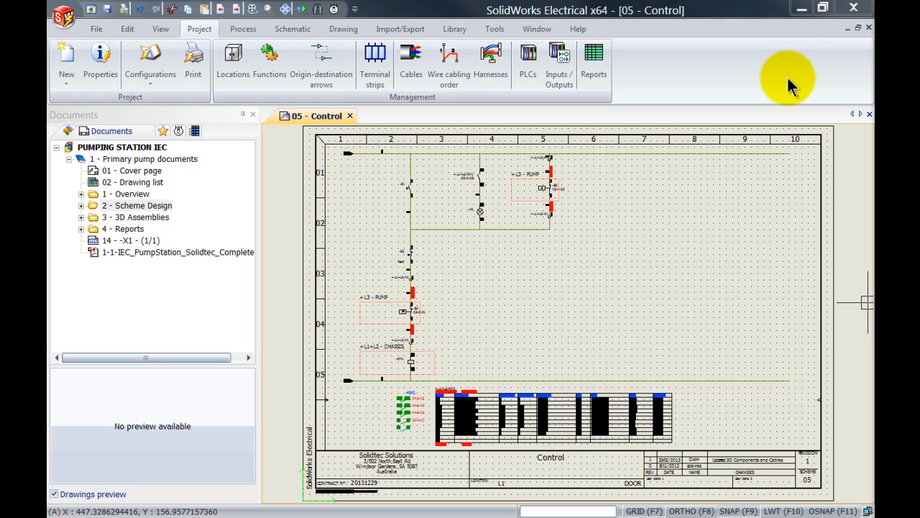
mouse_move(449, 86)
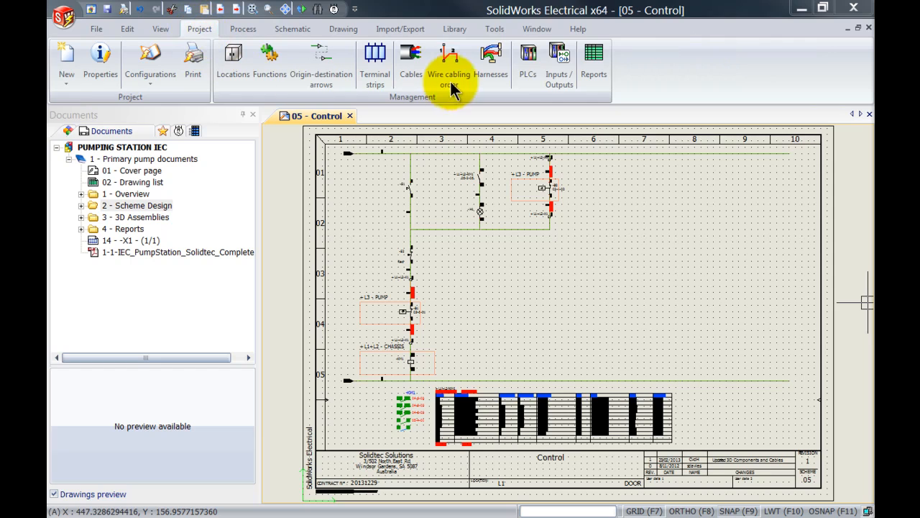
Open the Report manager for the Pumping Station IEC project from the Project ribbon.
click(593, 62)
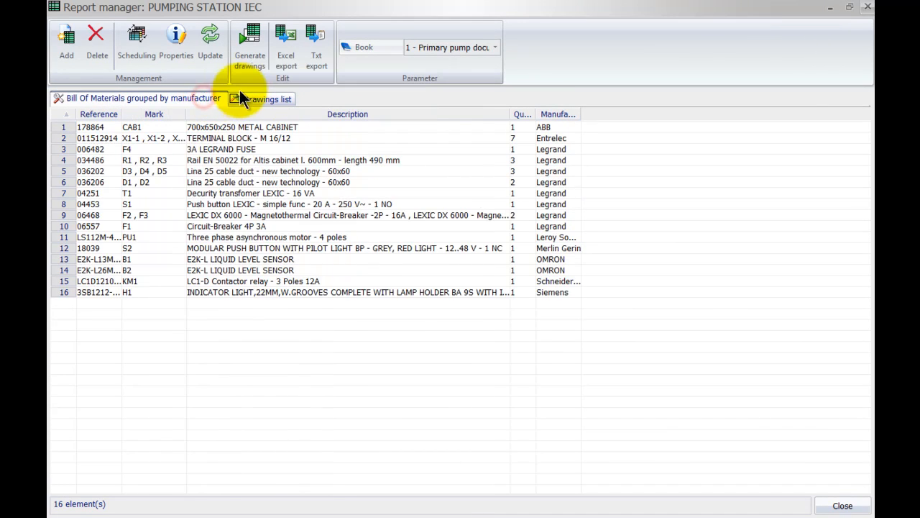
click(266, 99)
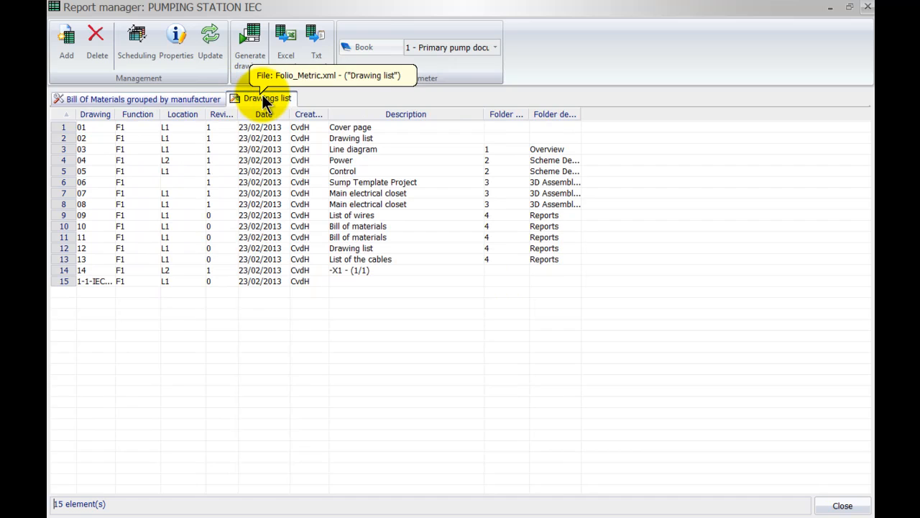
click(137, 98)
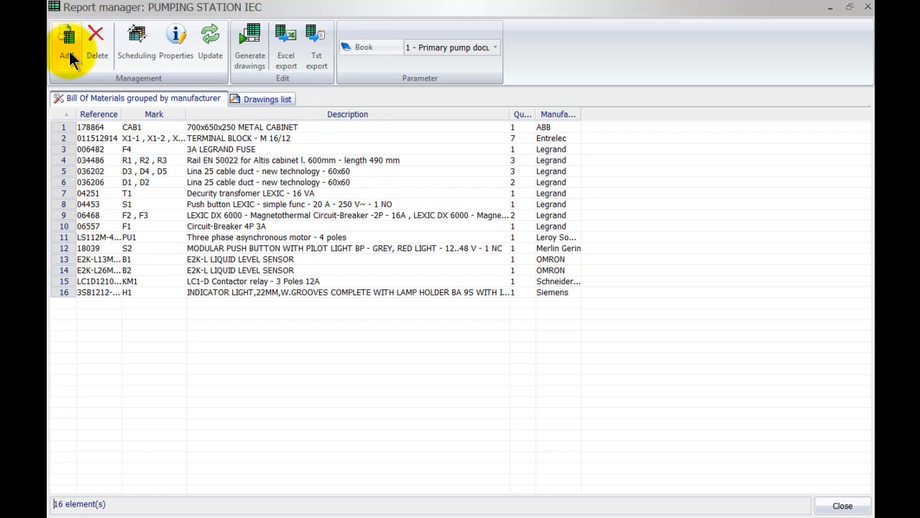
Add the CableSortedByTag_Metric and WiringLineType_Metric report templates to the project.
click(68, 47)
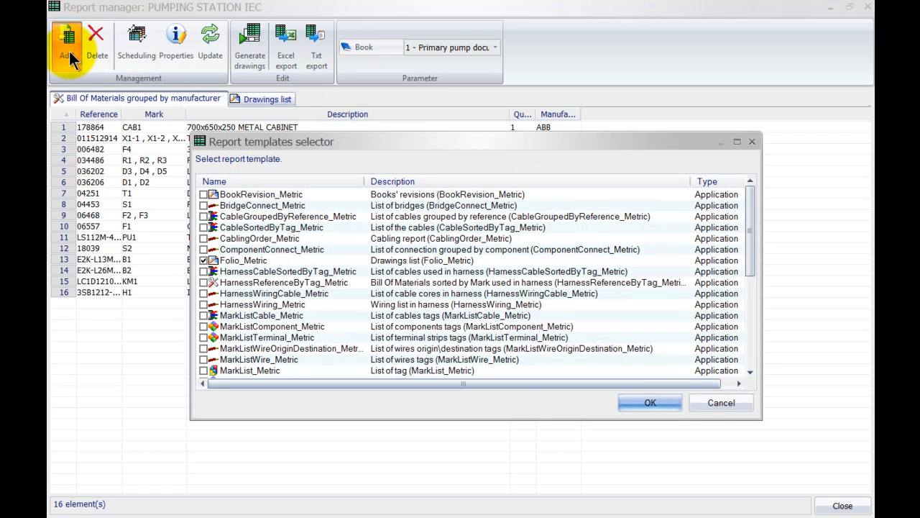
click(737, 141)
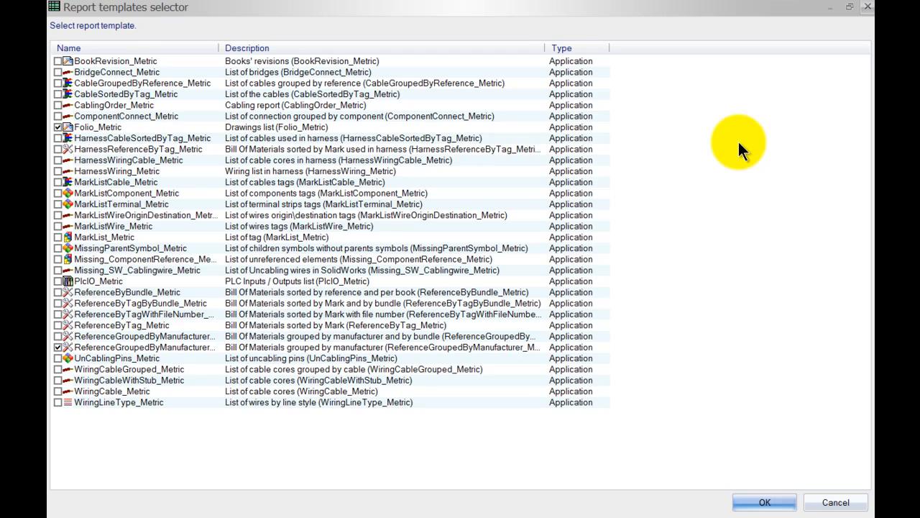
mouse_move(695, 122)
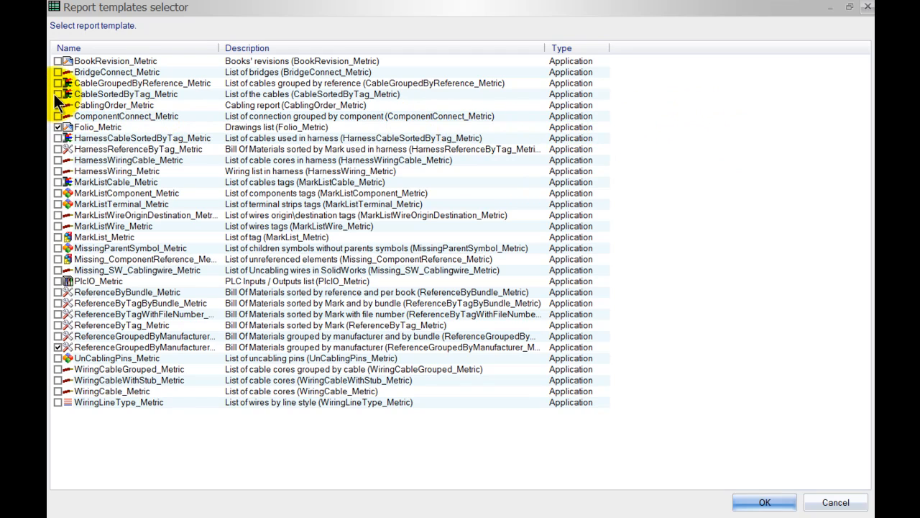
click(58, 94)
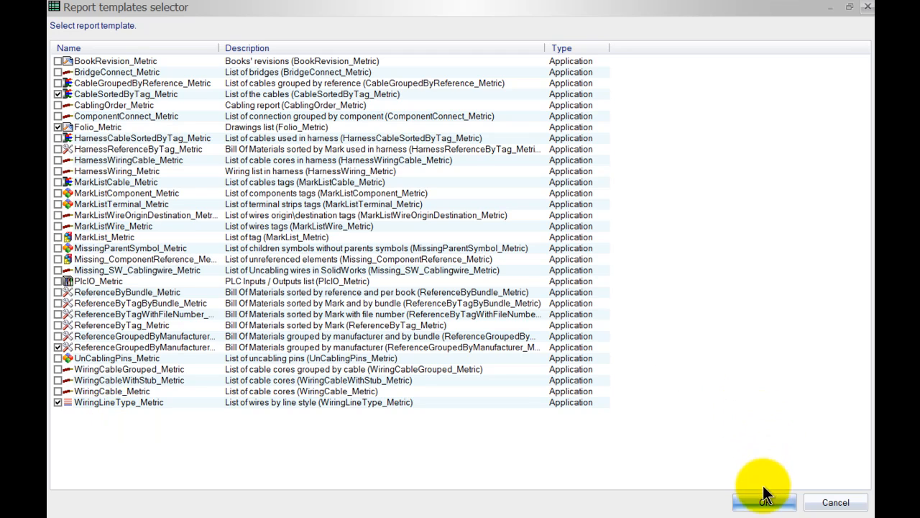
click(764, 502)
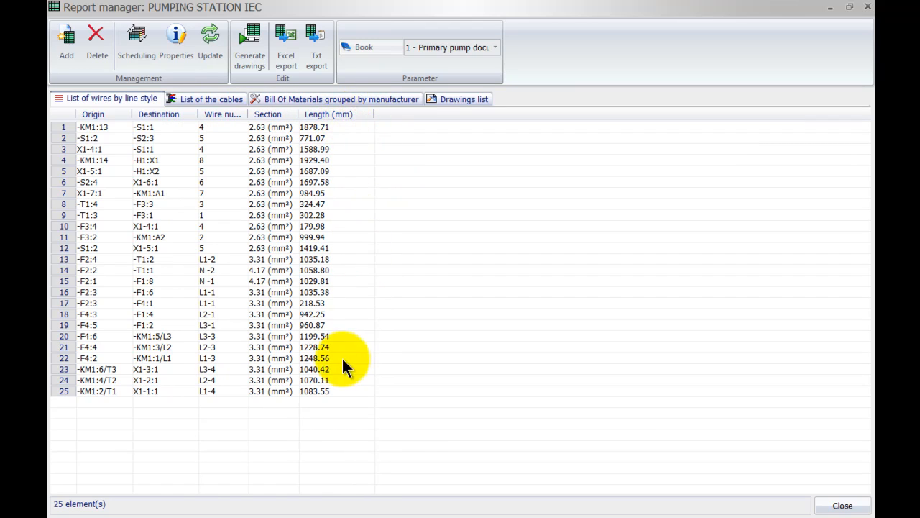
mouse_move(423, 255)
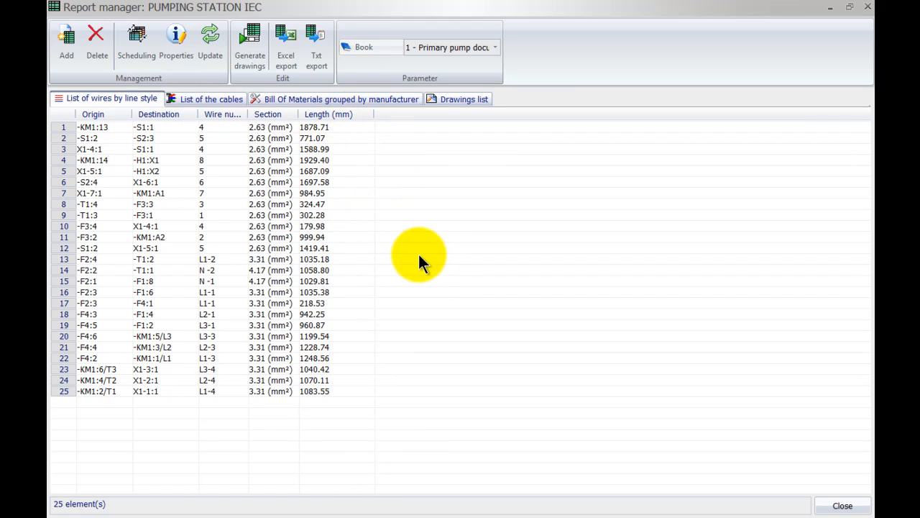
mouse_move(241, 115)
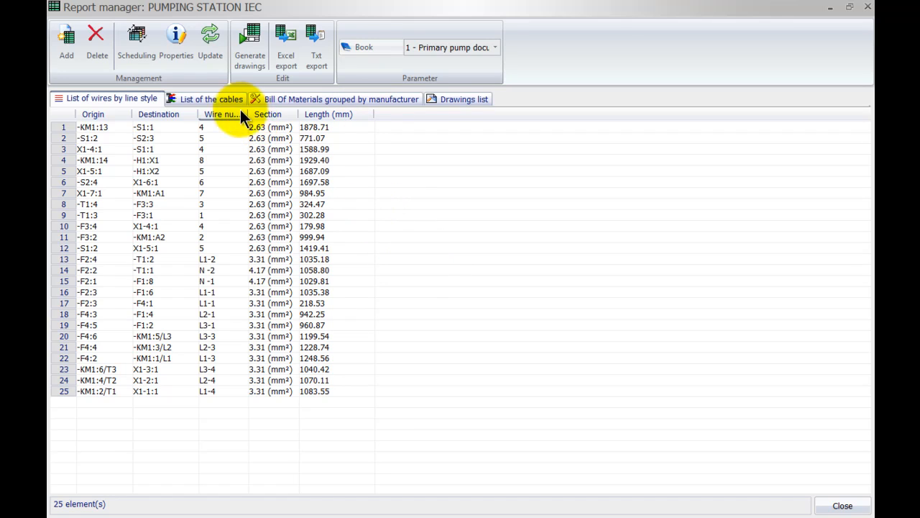
mouse_move(212, 98)
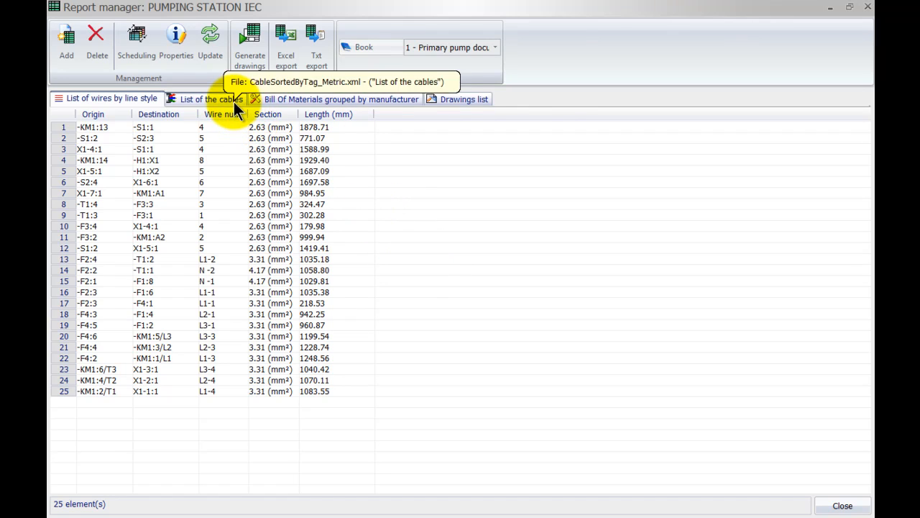
Widen the Reference column of the List of the cables report, then return to Bill Of Materials.
click(210, 99)
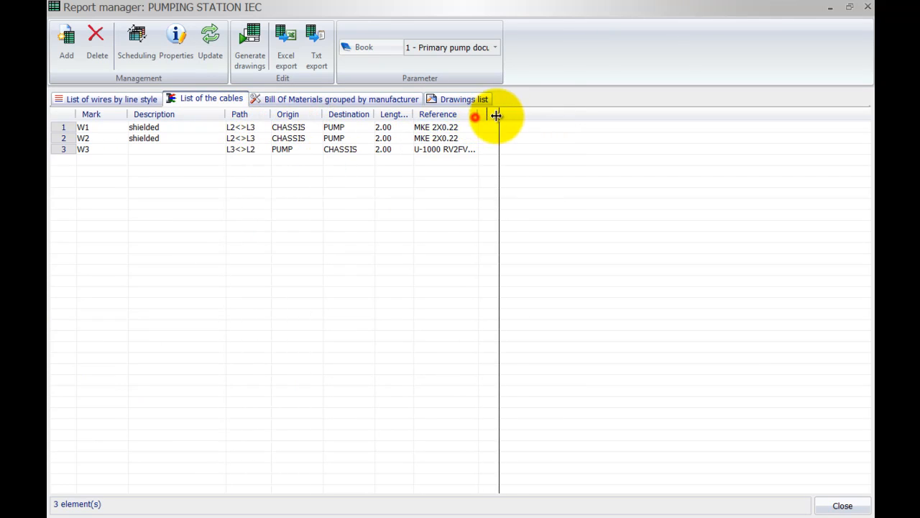
drag(496, 114, 519, 115)
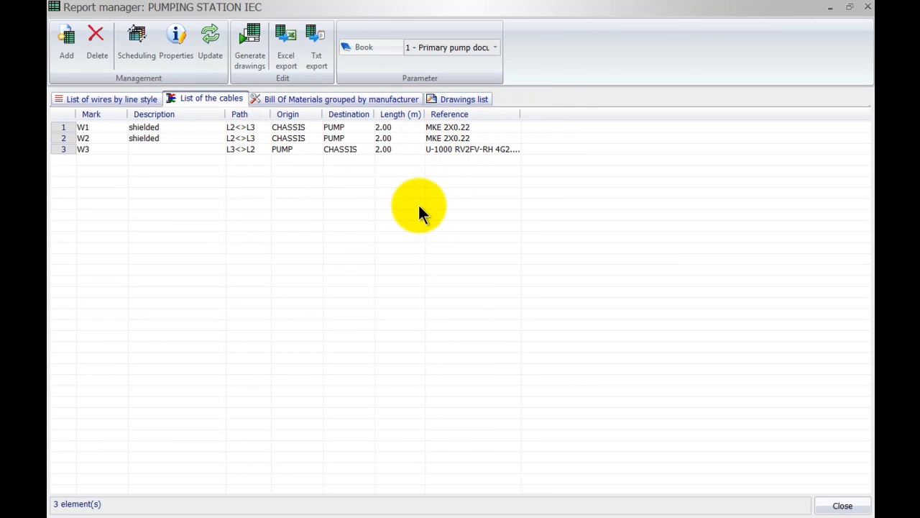
mouse_move(401, 148)
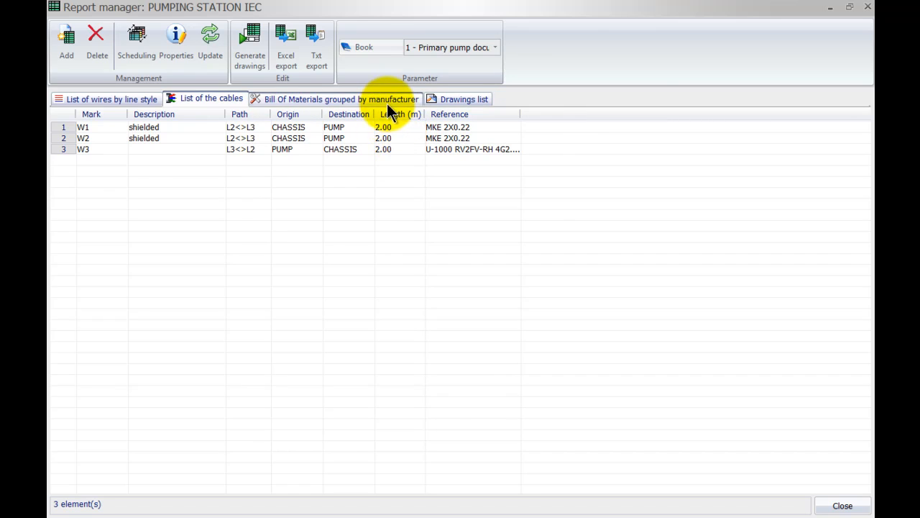
click(335, 98)
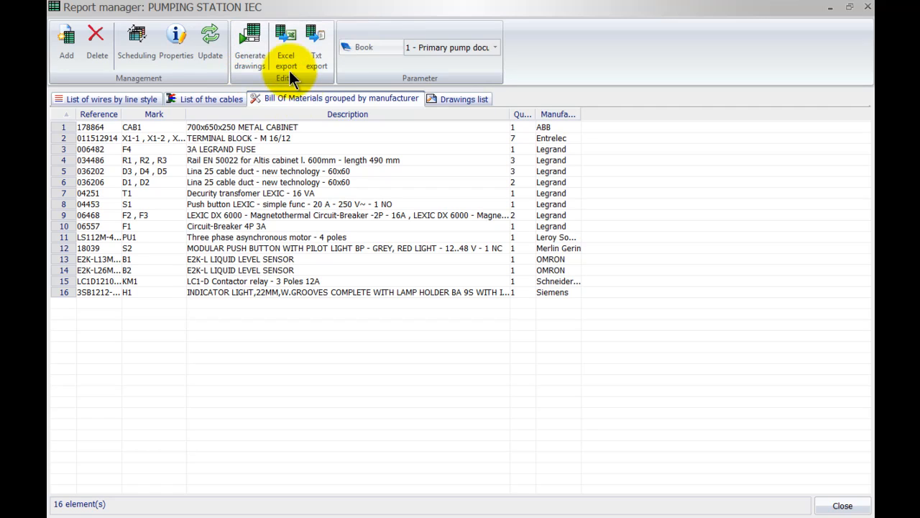
mouse_move(317, 54)
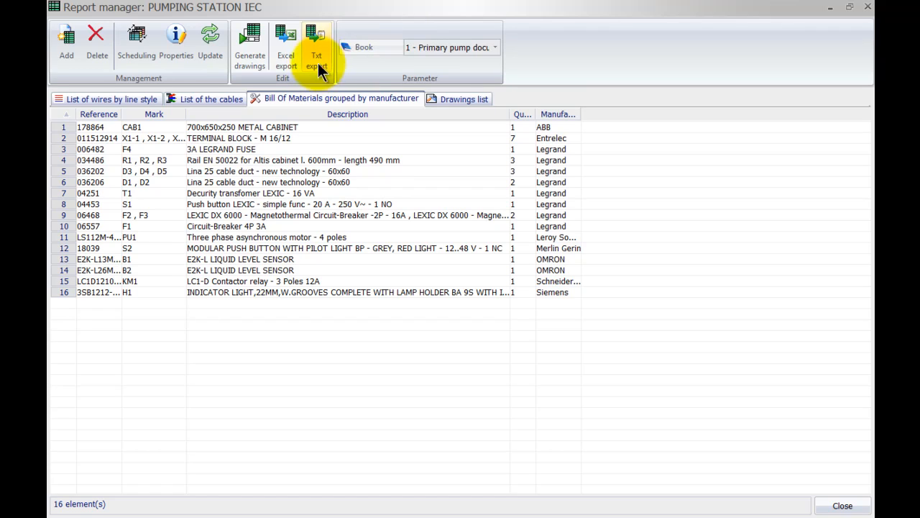
mouse_move(285, 55)
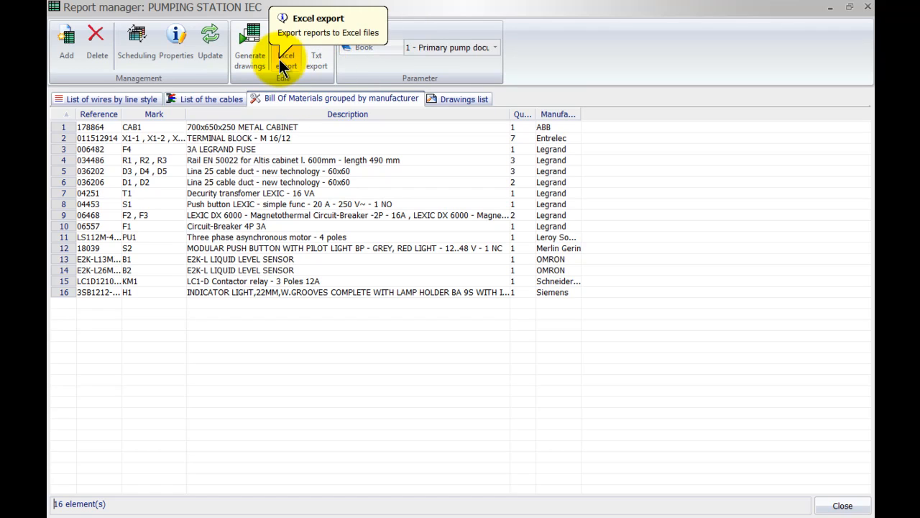
Start an Excel export with Export all reports ticked.
click(287, 50)
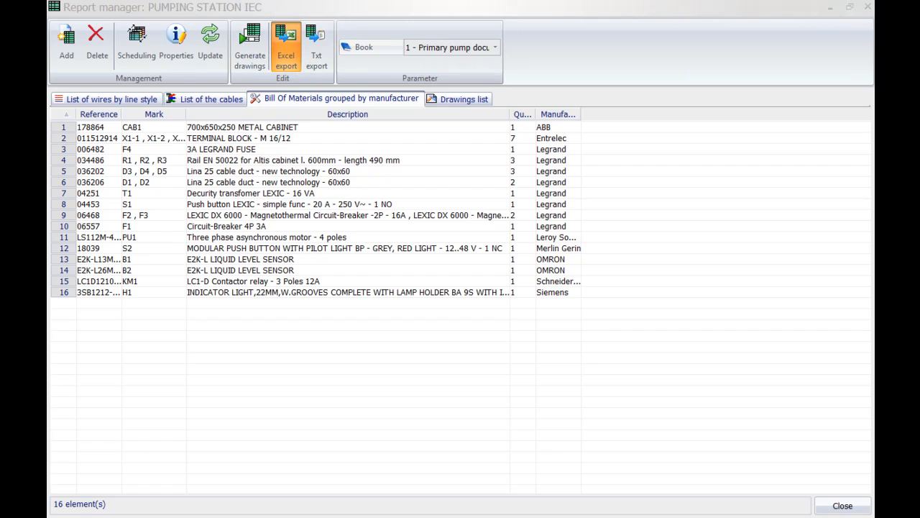
click(286, 46)
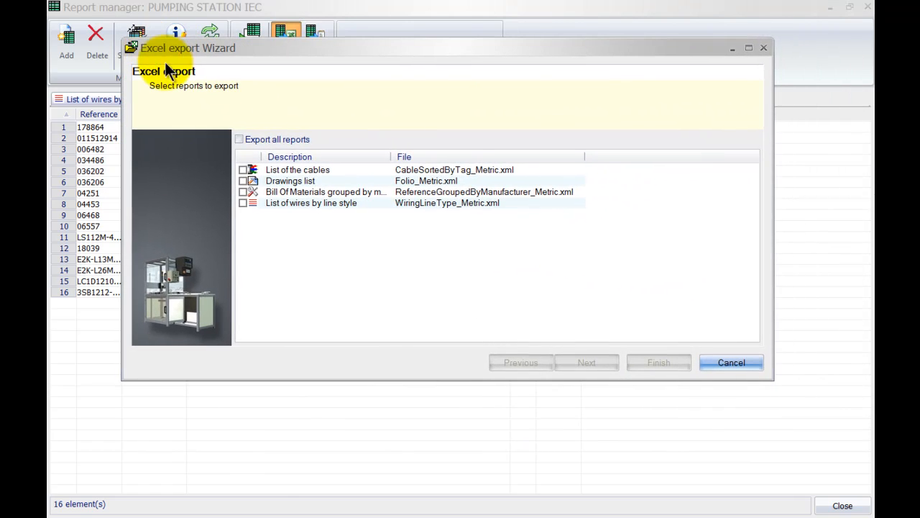
mouse_move(245, 151)
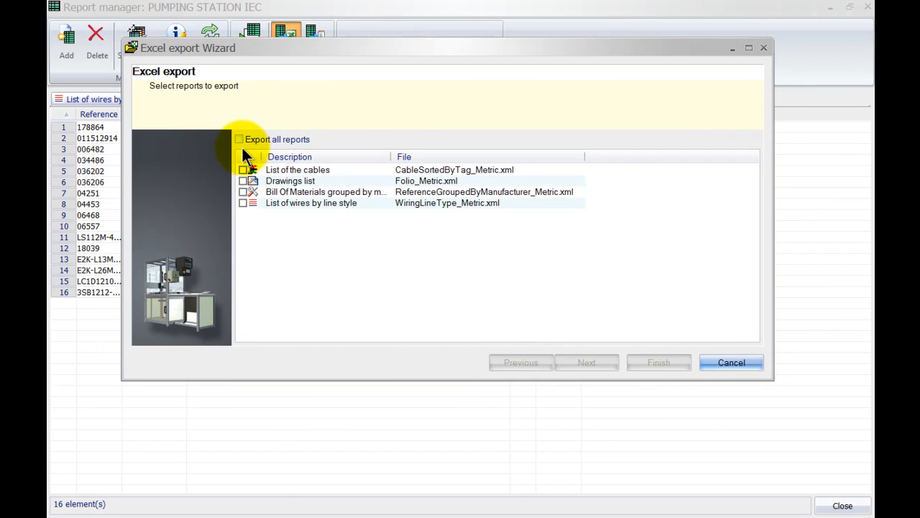
click(239, 139)
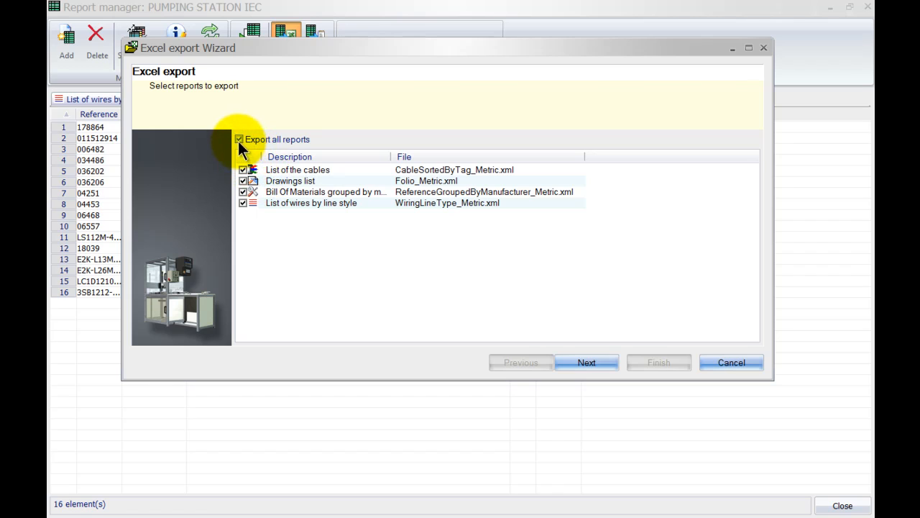
click(238, 139)
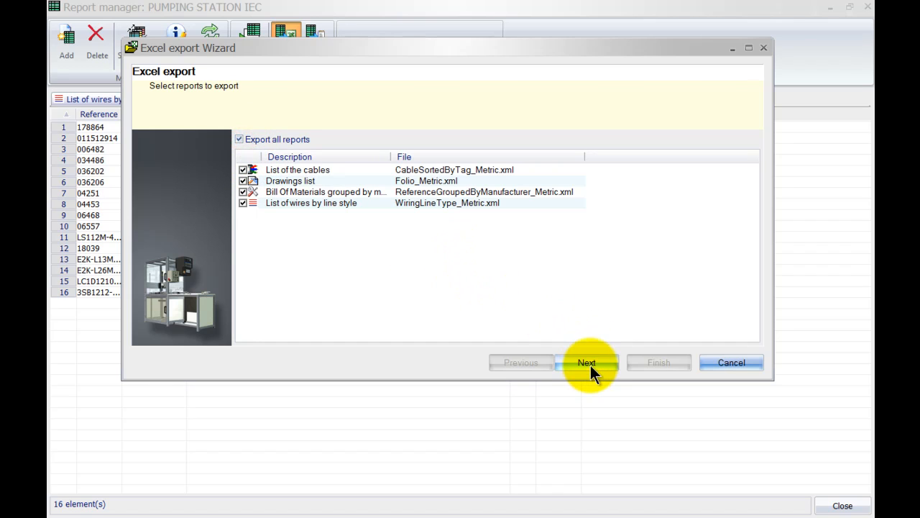
click(587, 361)
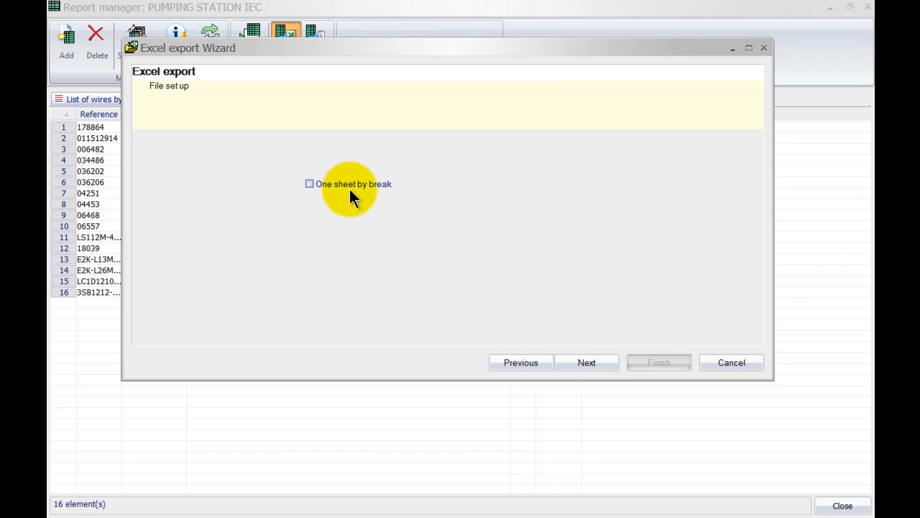
mouse_move(333, 196)
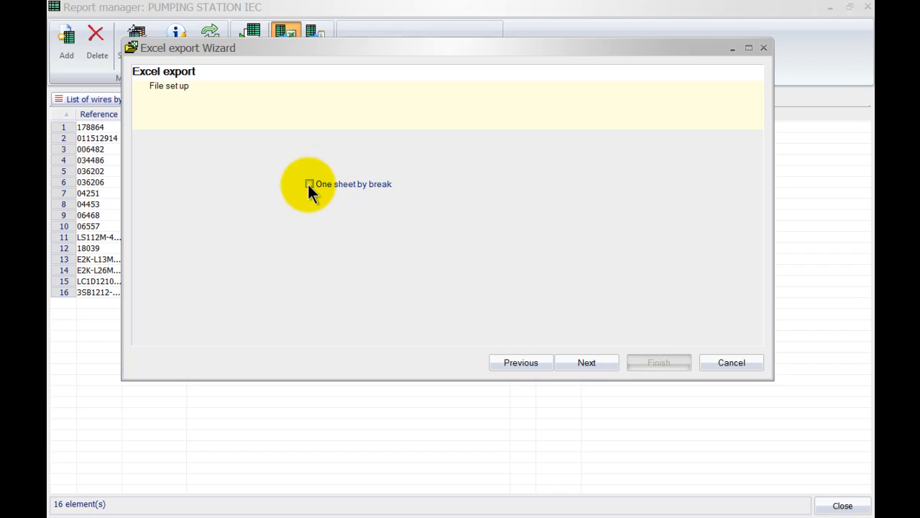
Set the Desktop as the export target directory.
click(586, 362)
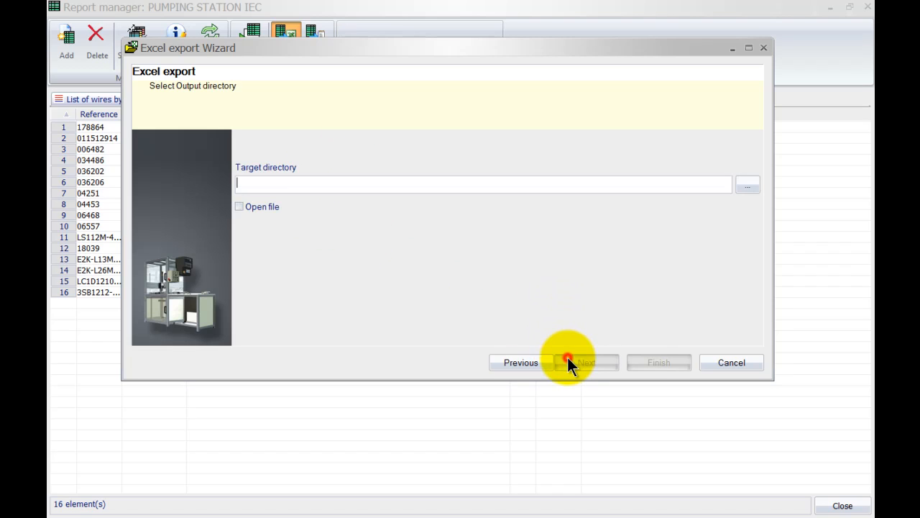
click(748, 184)
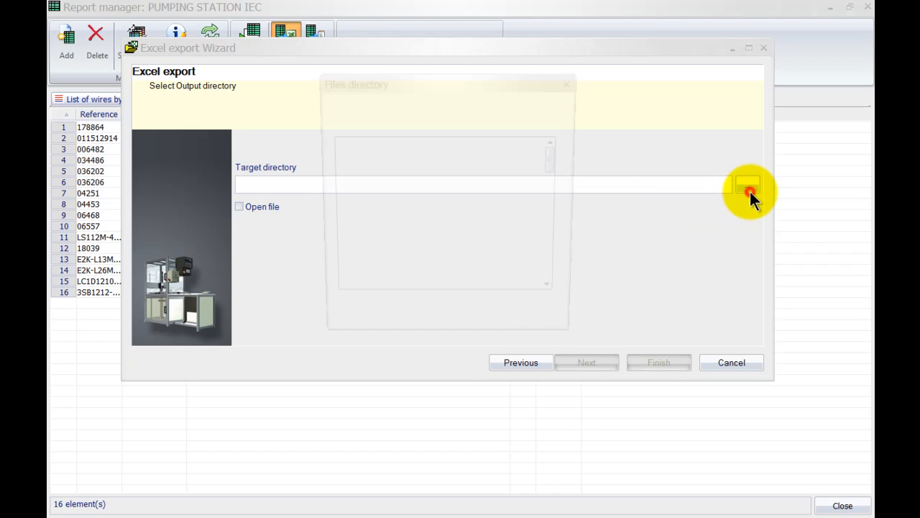
click(749, 185)
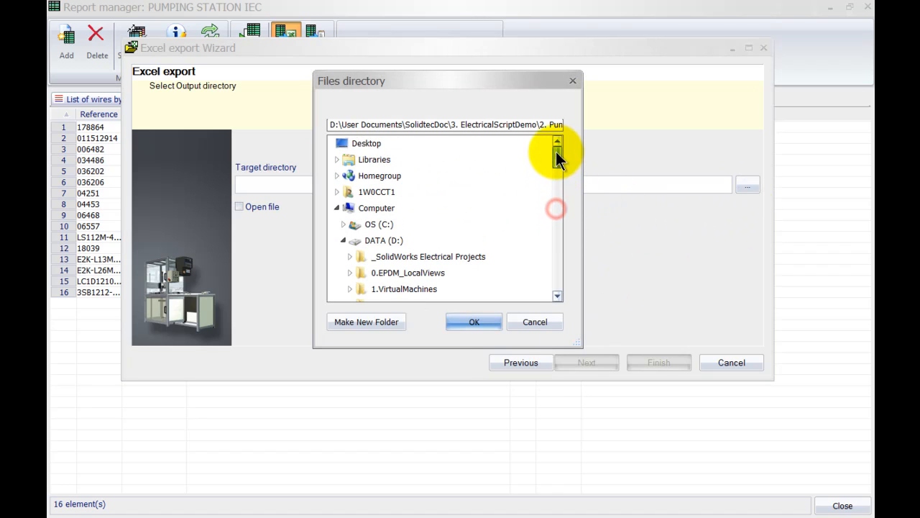
click(366, 142)
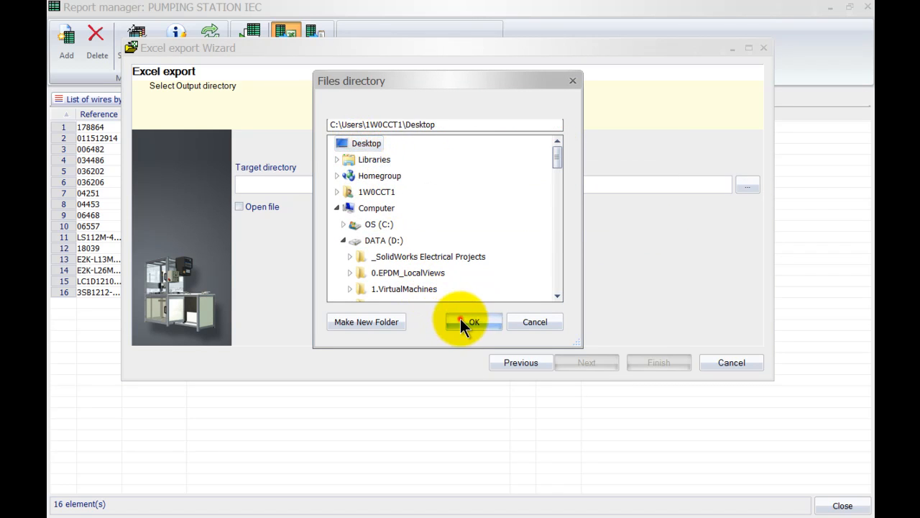
click(471, 321)
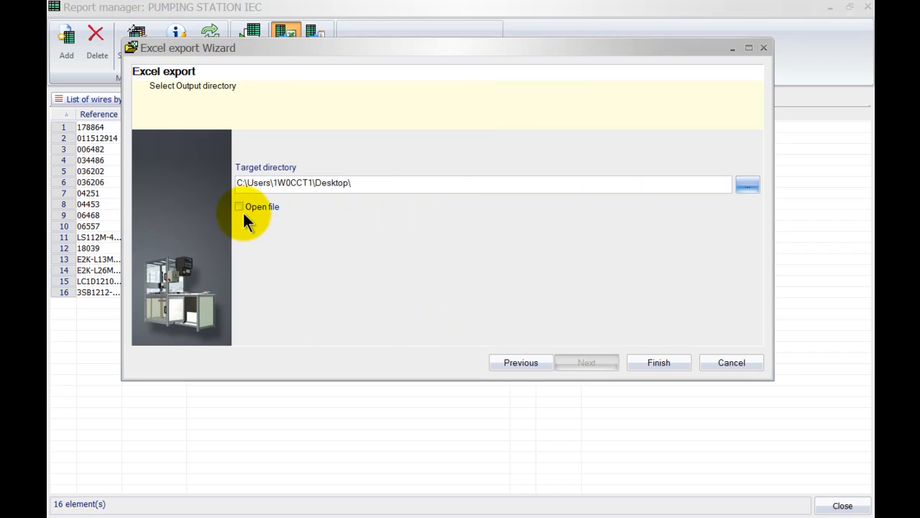
Run the Excel export and view the cables list, drawing list and bill of materials workbooks.
click(658, 361)
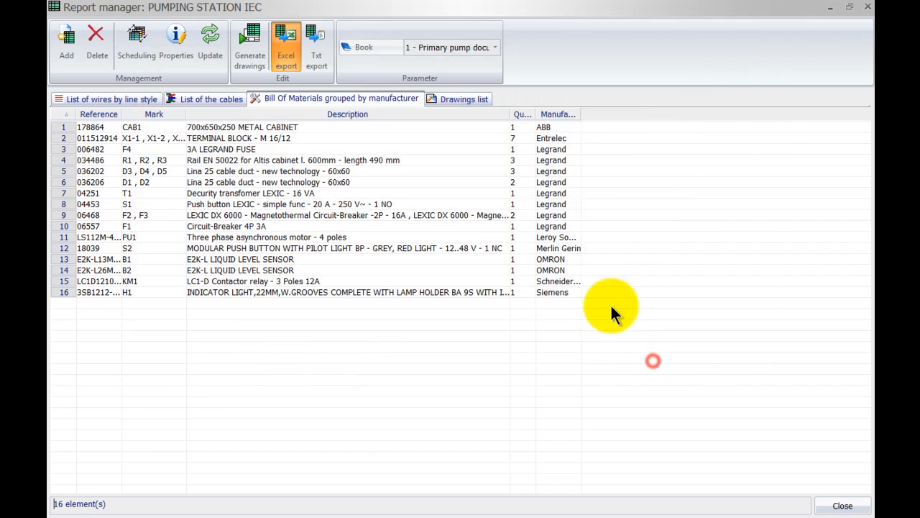
click(285, 43)
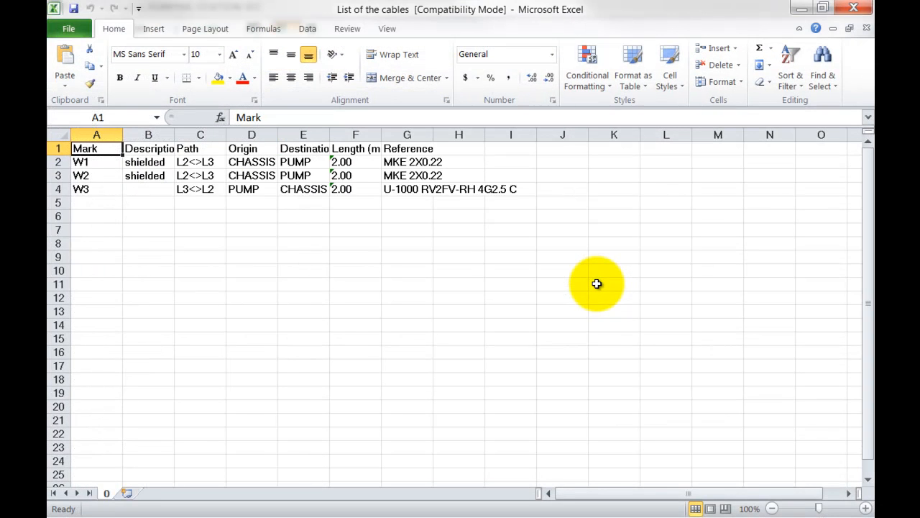
click(105, 492)
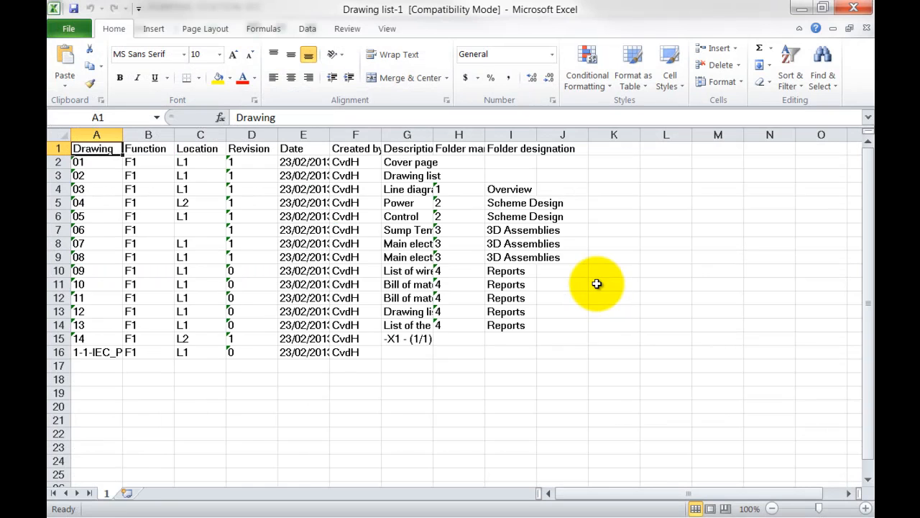
mouse_move(482, 174)
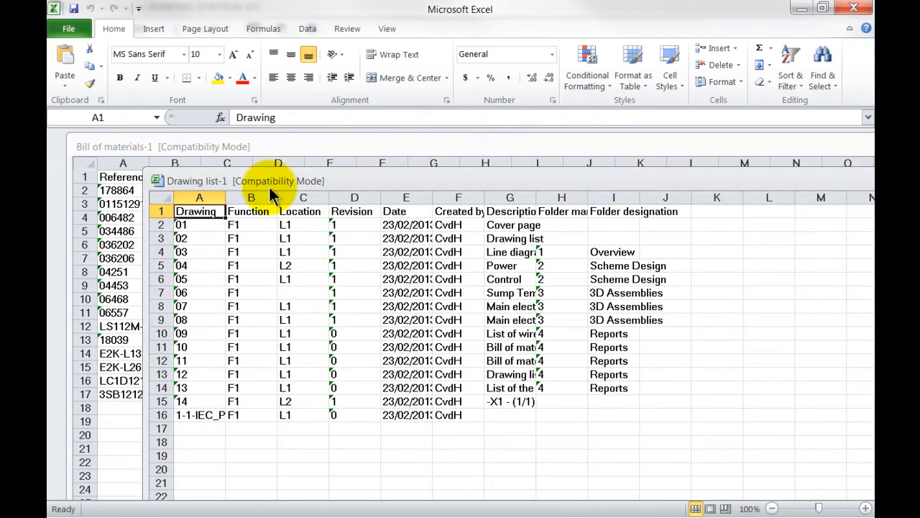
mouse_move(180, 147)
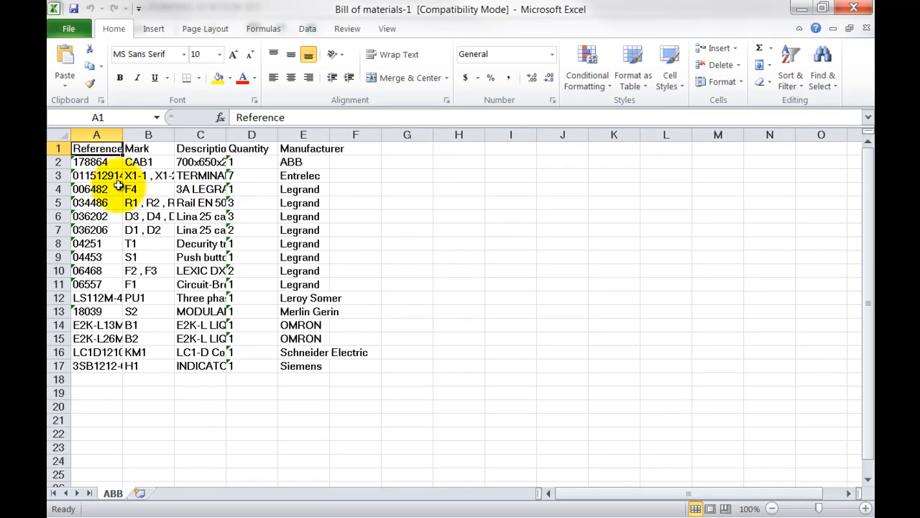
Format the bill of materials range A1:E17 as a table with headers and autofit its columns.
drag(97, 149, 302, 366)
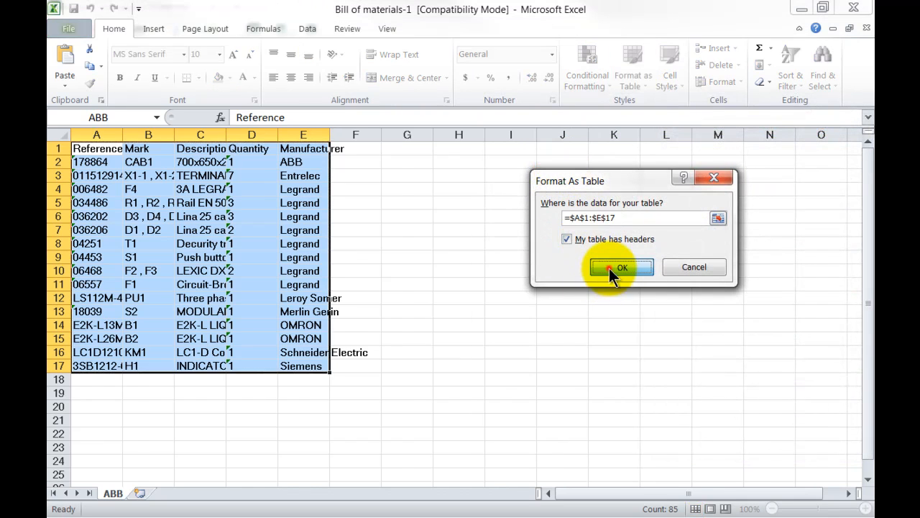
click(622, 267)
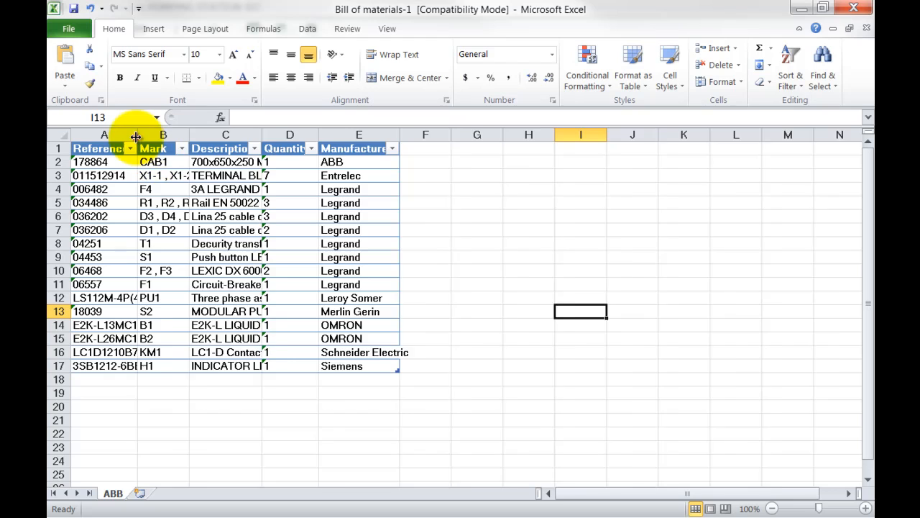
drag(191, 134, 374, 135)
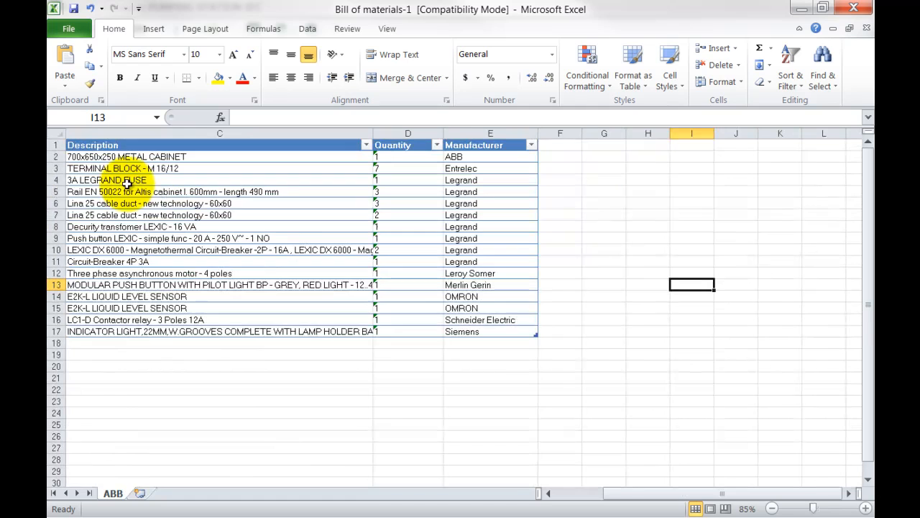
click(549, 494)
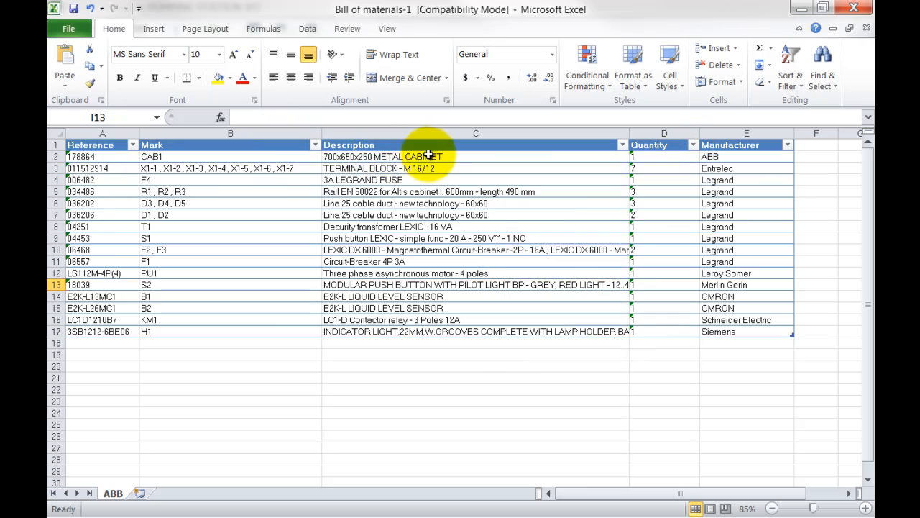
mouse_move(399, 296)
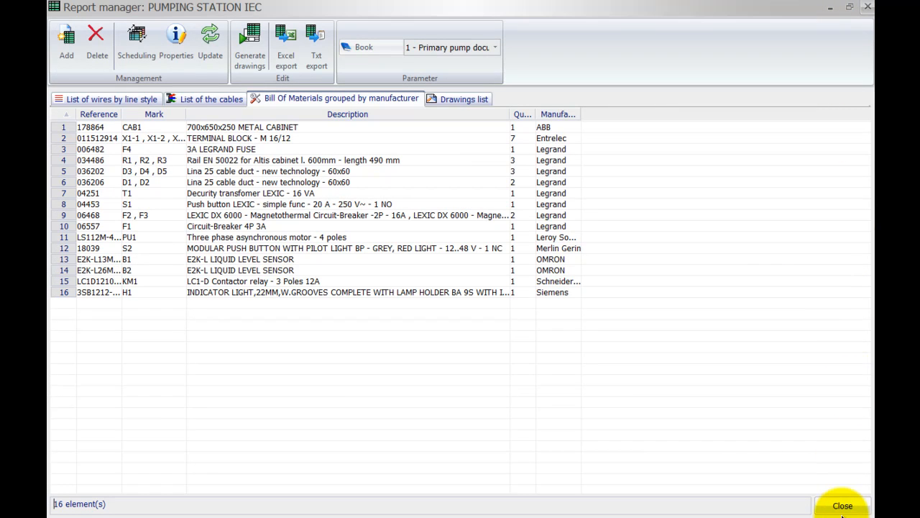
Close the Report manager and open Report templates management under Project Configurations.
click(842, 505)
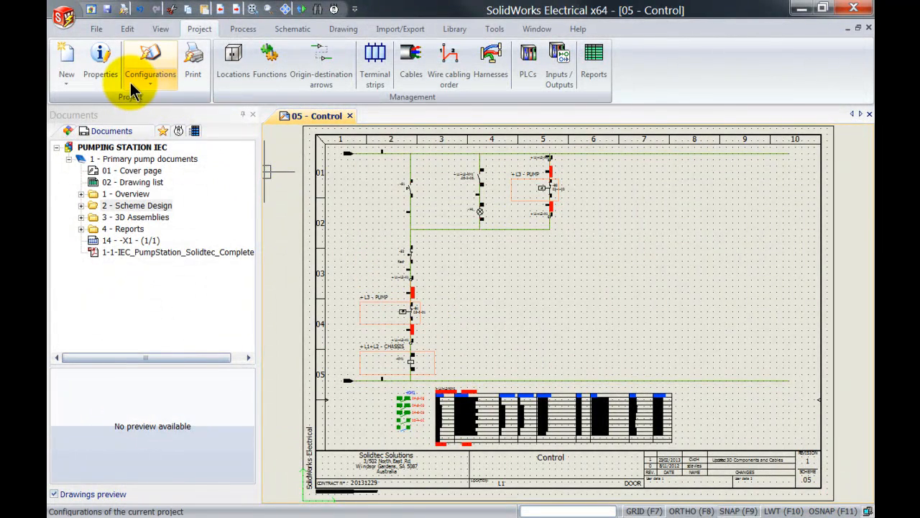
click(150, 64)
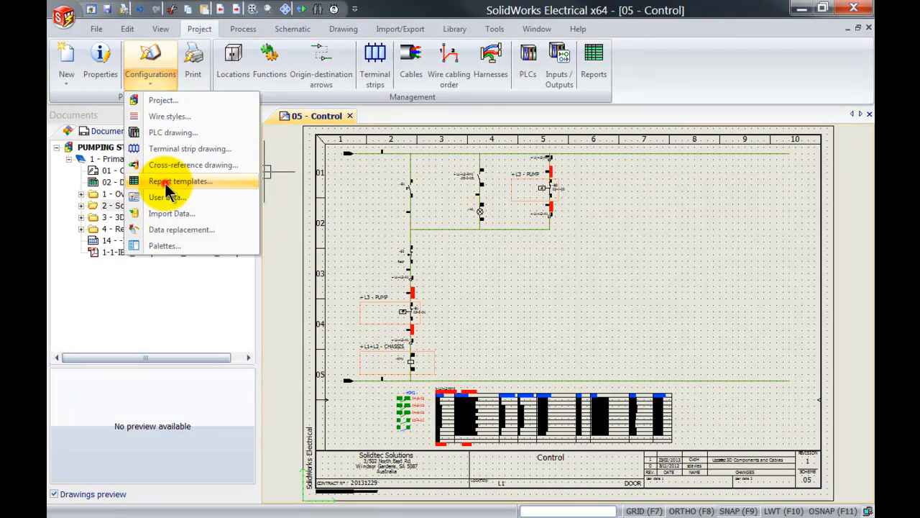
click(180, 180)
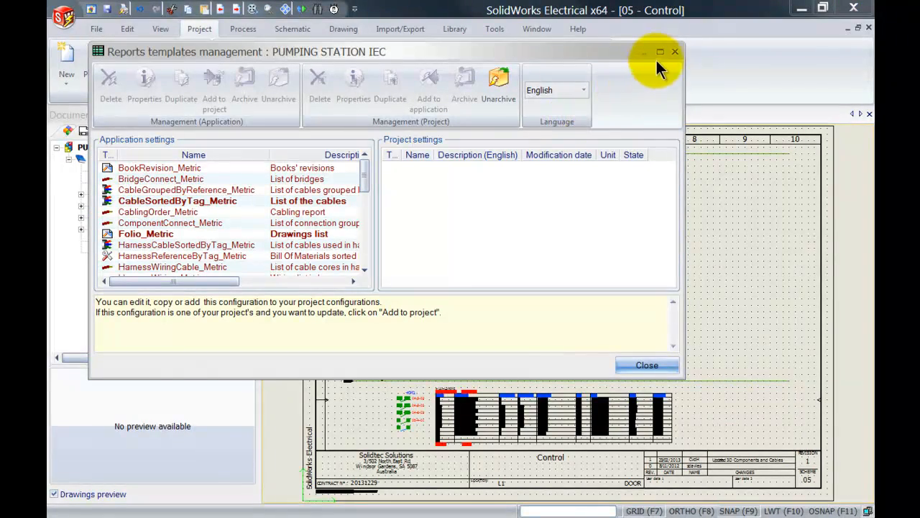
Duplicate the WiringCable_Metric template and choose to edit the new copy.
click(660, 51)
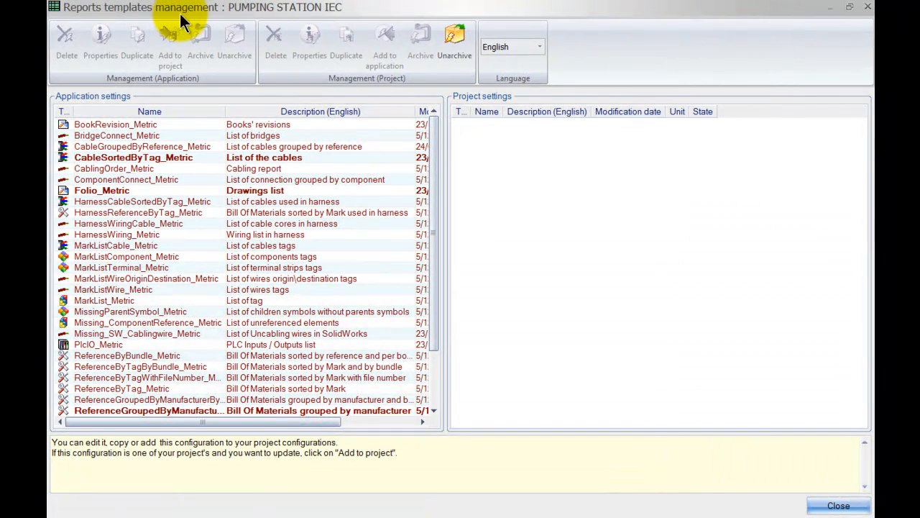
mouse_move(444, 153)
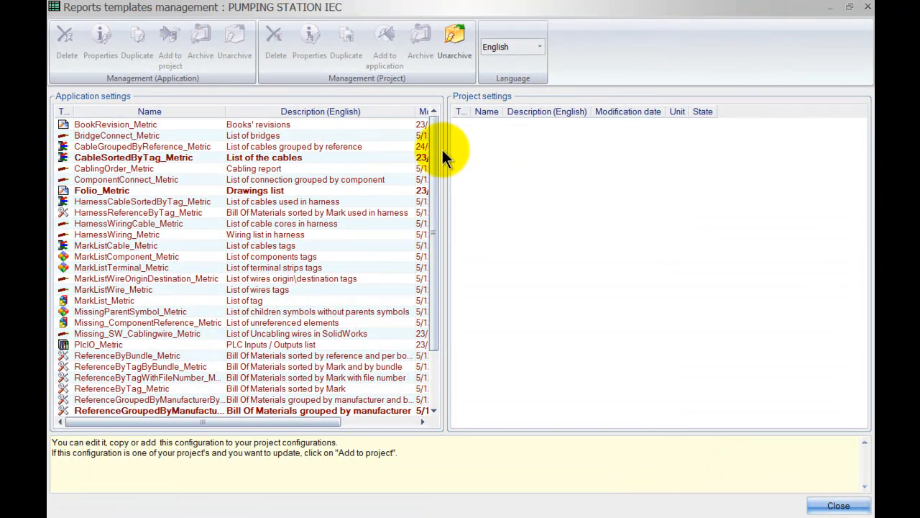
mouse_move(180, 158)
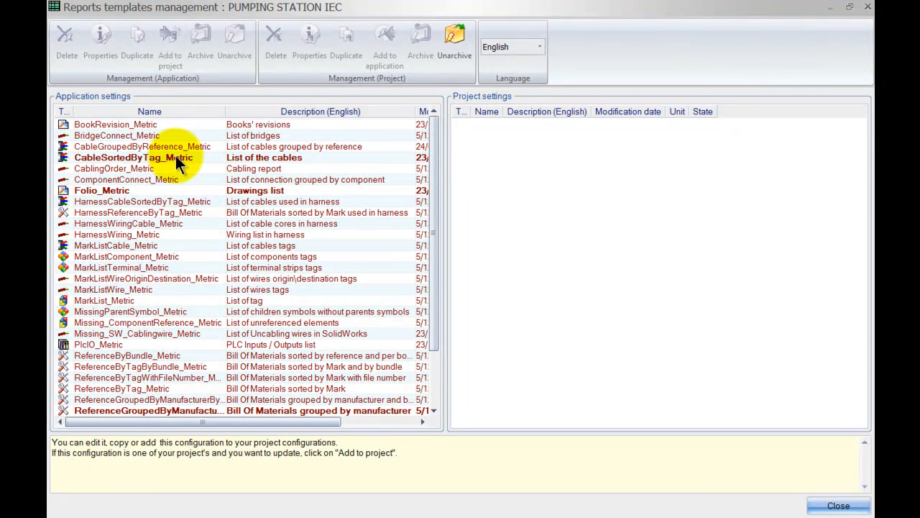
click(102, 190)
text(1)
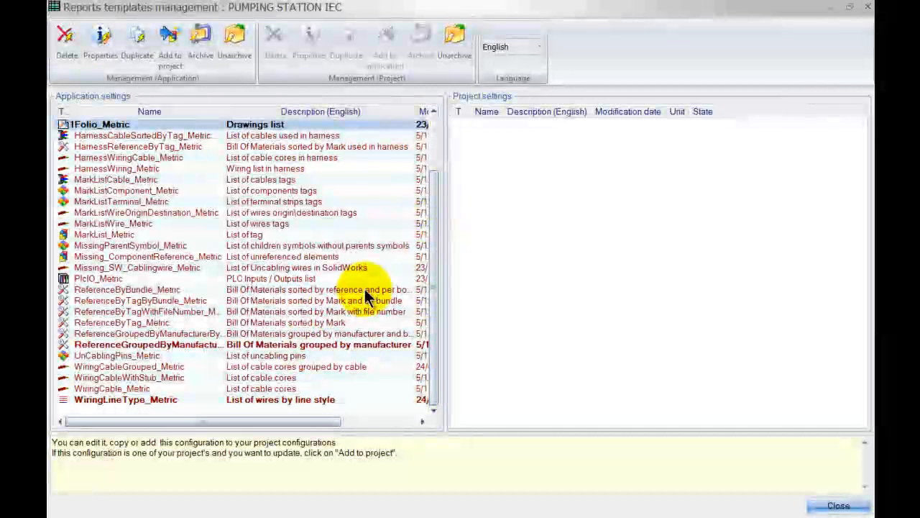
click(129, 388)
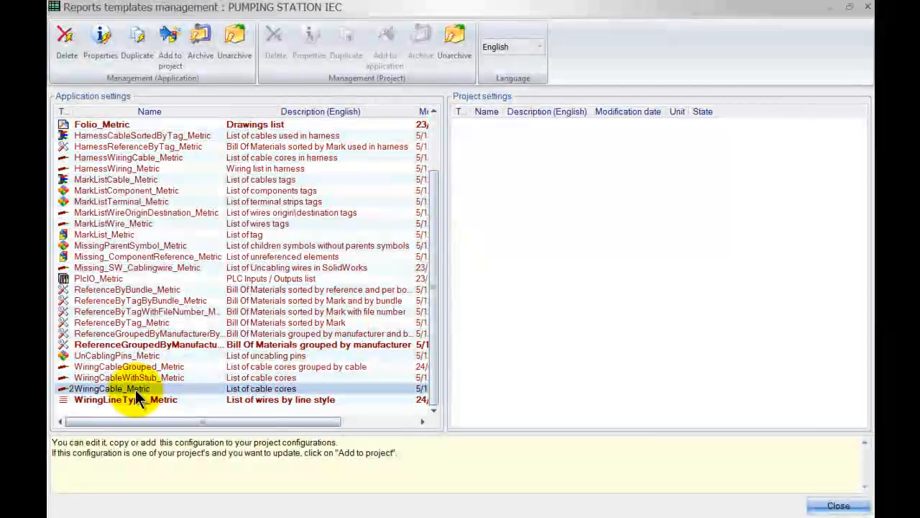
click(137, 43)
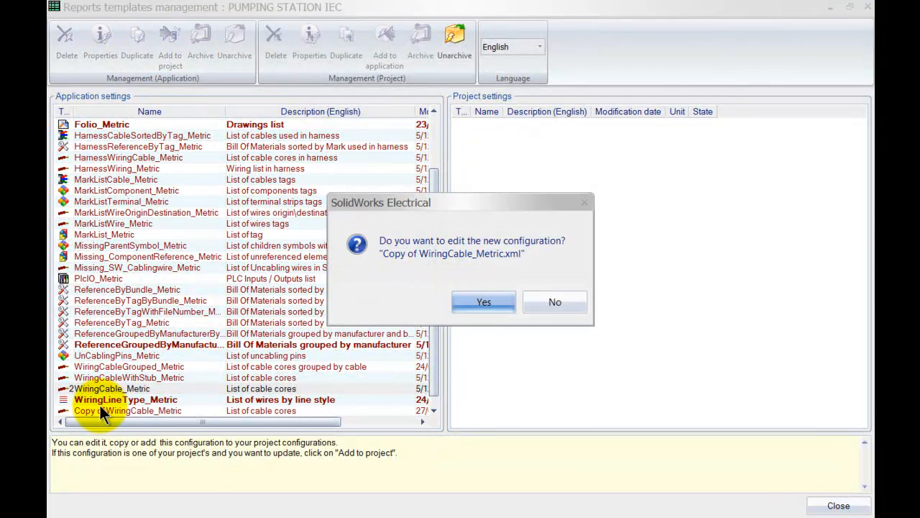
click(554, 301)
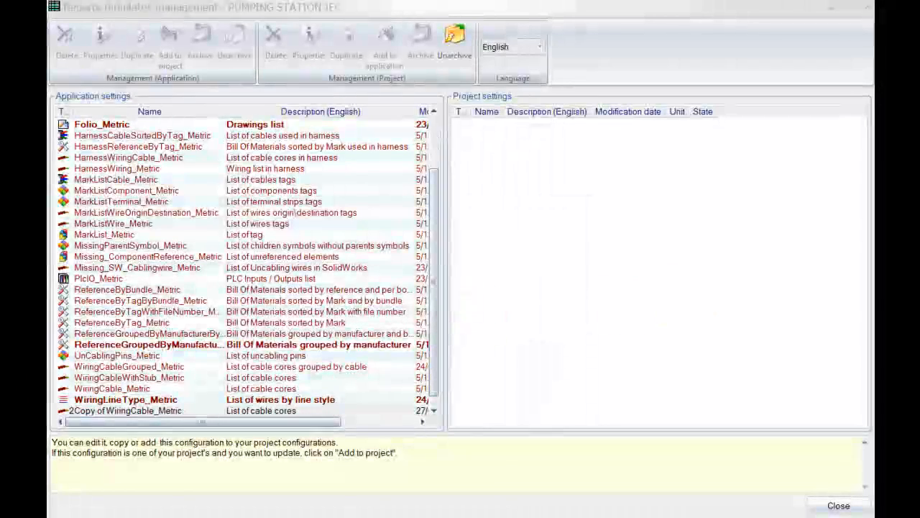
Uncheck Wire number in the copy's columns configuration, leaving five columns.
double_click(126, 411)
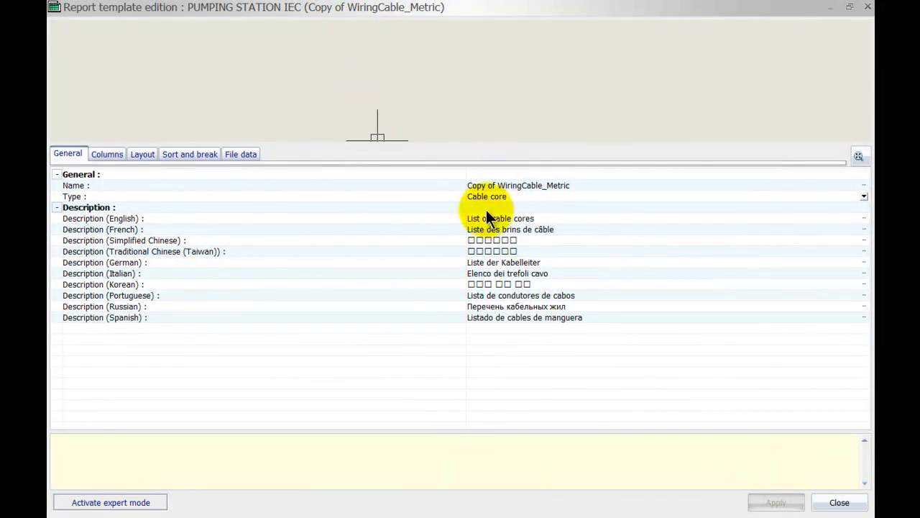
click(107, 154)
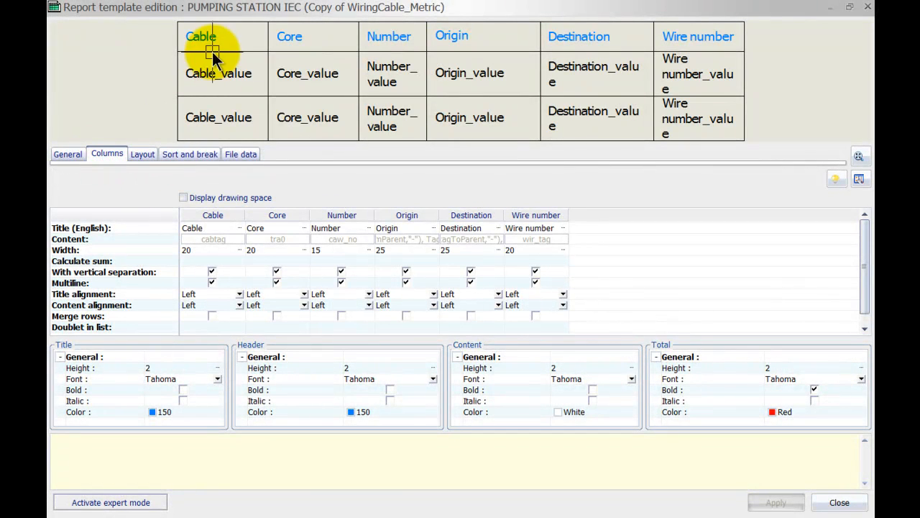
mouse_move(303, 225)
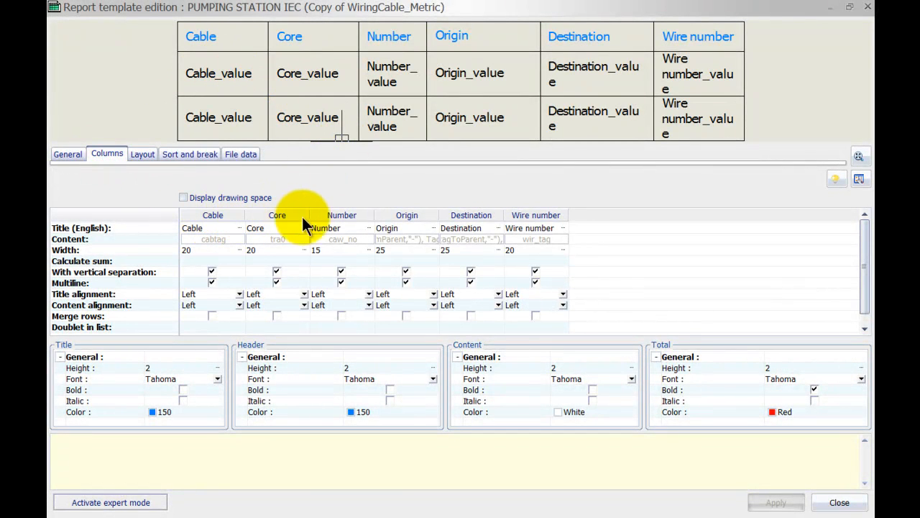
mouse_move(529, 226)
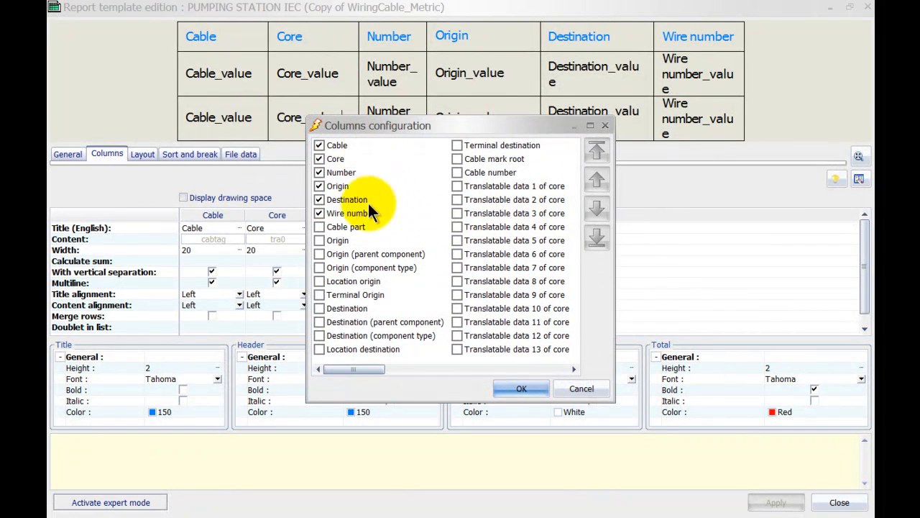
click(318, 213)
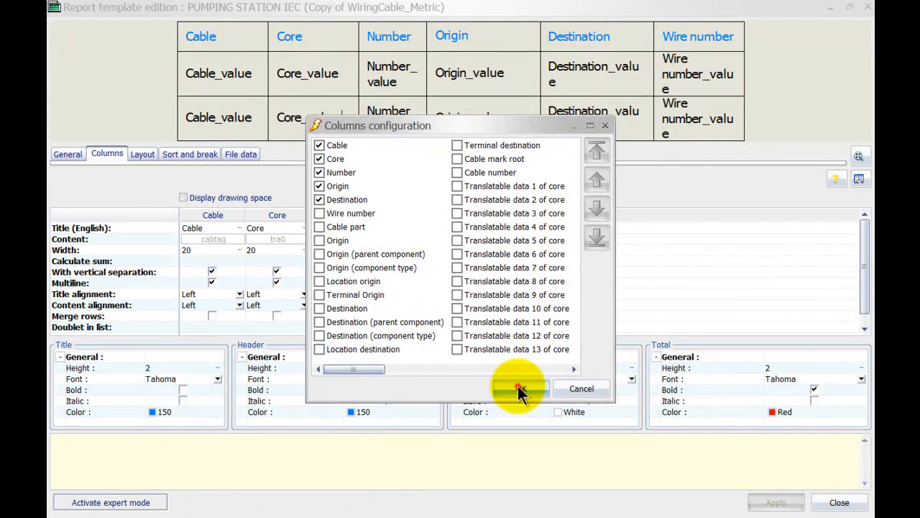
click(519, 388)
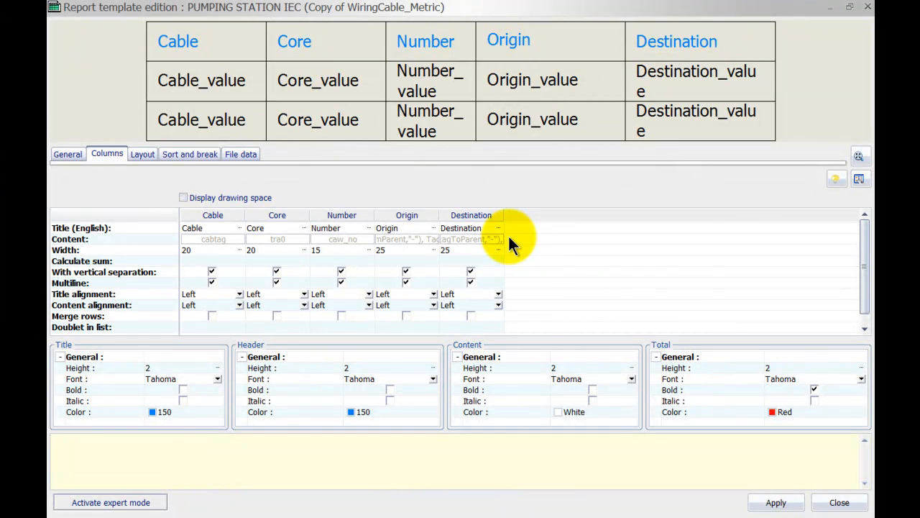
mouse_move(222, 209)
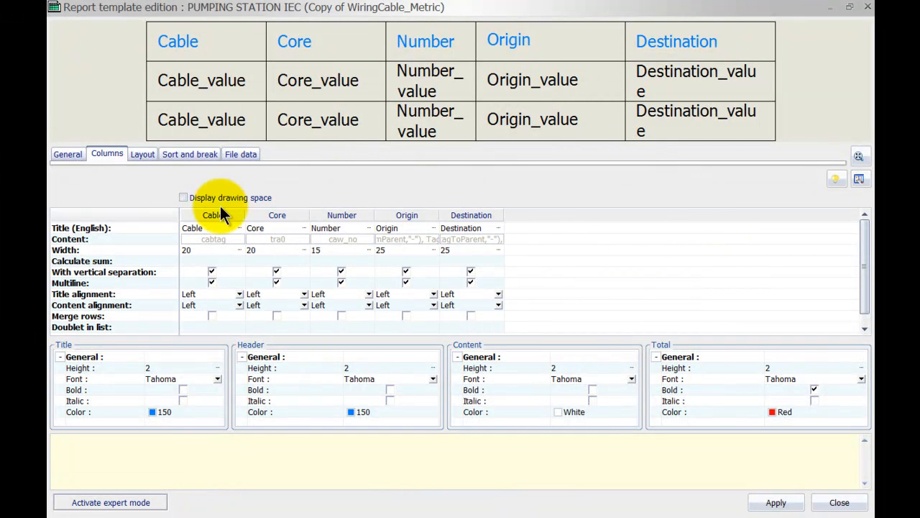
click(189, 154)
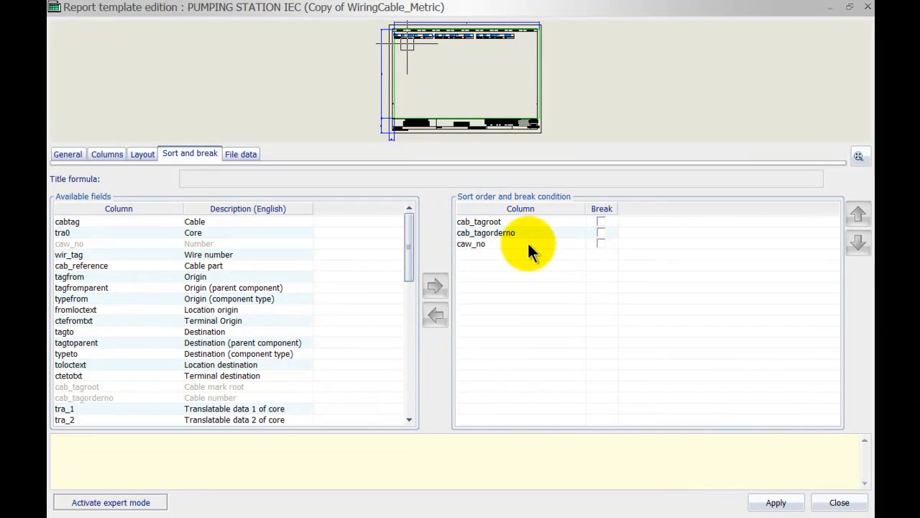
mouse_move(839, 502)
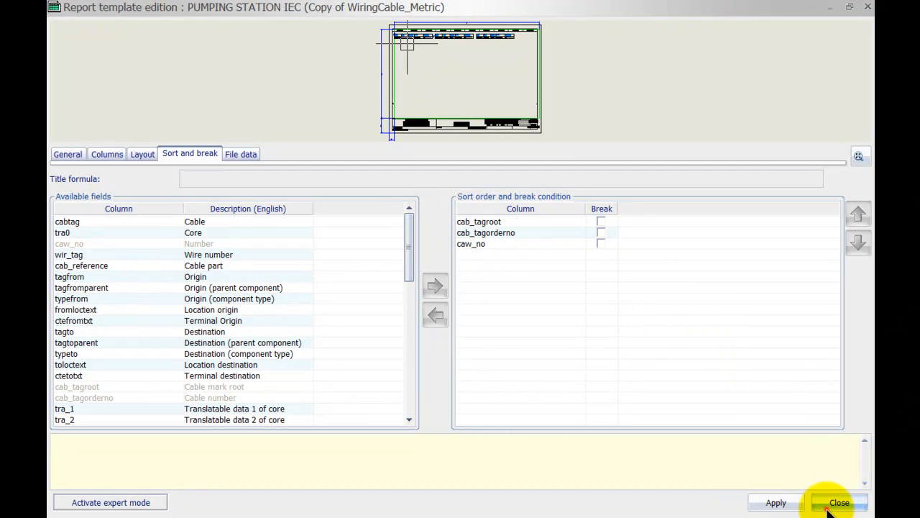
Close the template editor, answering No to saving changes.
click(839, 502)
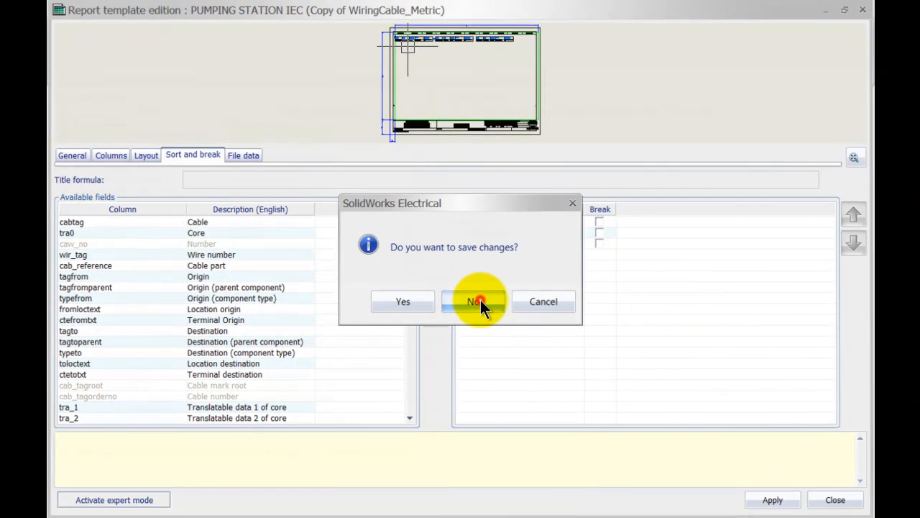
click(471, 302)
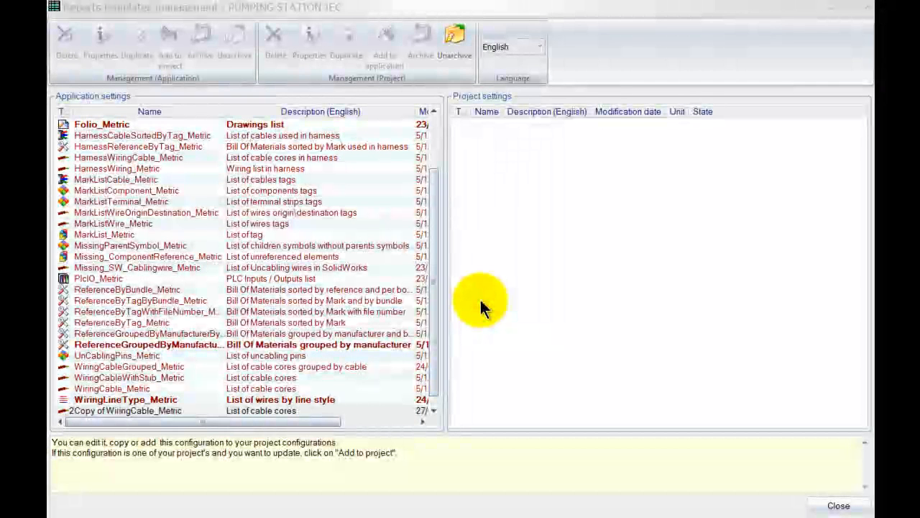